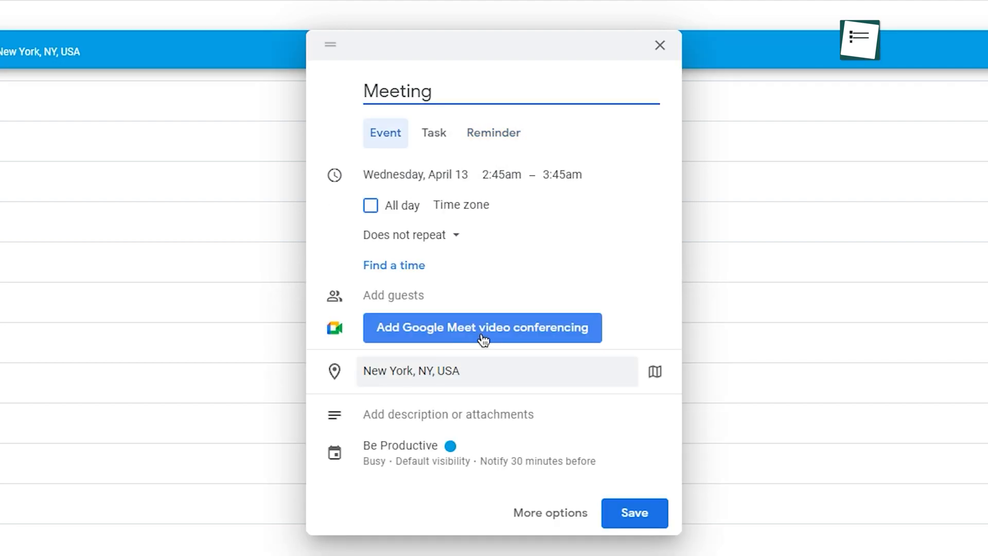
Step: Add Google Meet video conferencing to the April 13 'Meeting' event
left_click(482, 327)
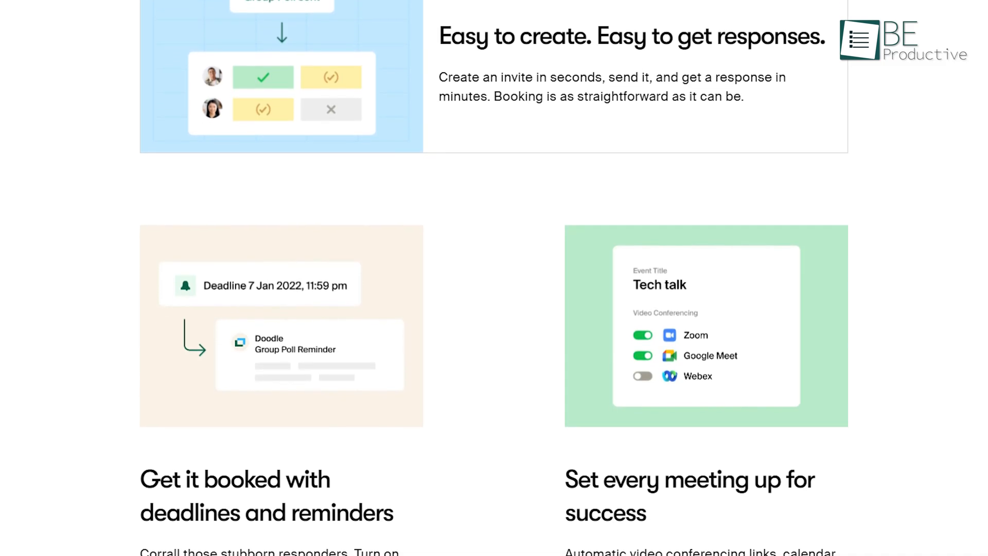
Step: Scroll Doodle's features page and Professional pricing down to the Pro, Team and Enterprise cards
scroll("down", 3)
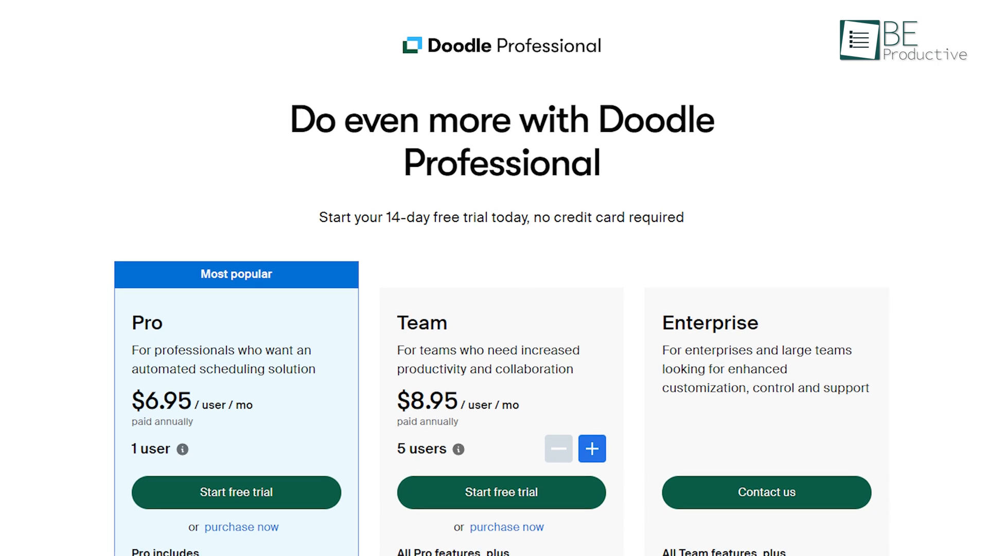
scroll("down", 3)
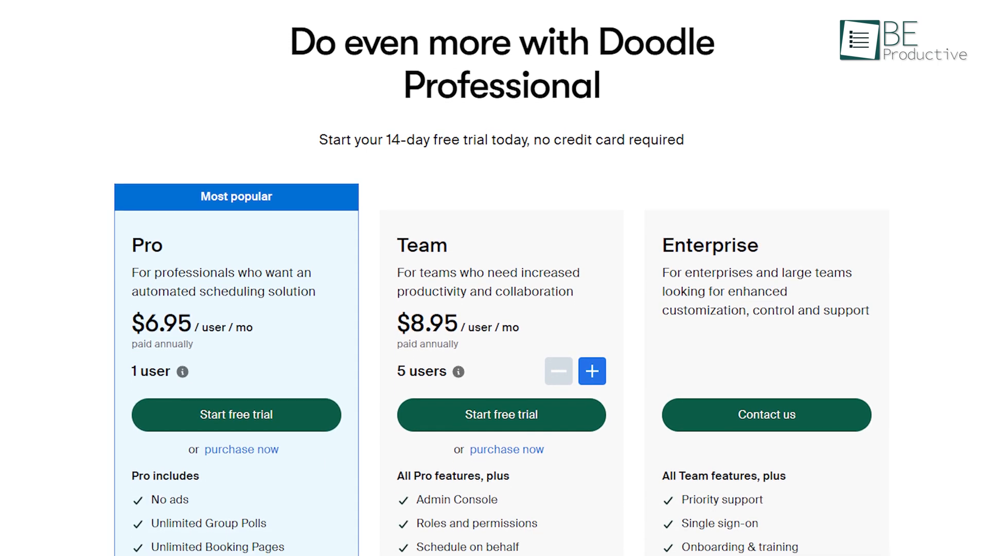
scroll("down", 3)
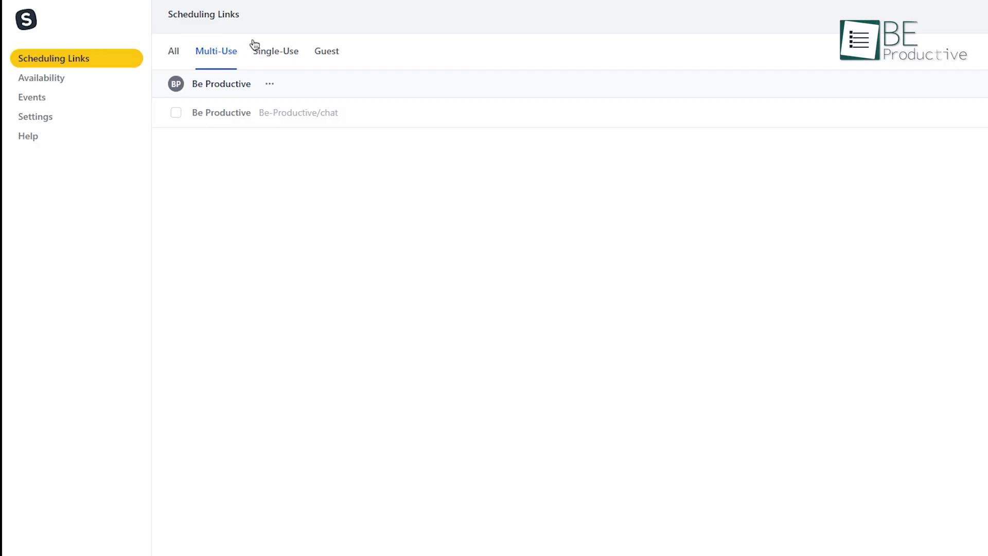
left_click(275, 51)
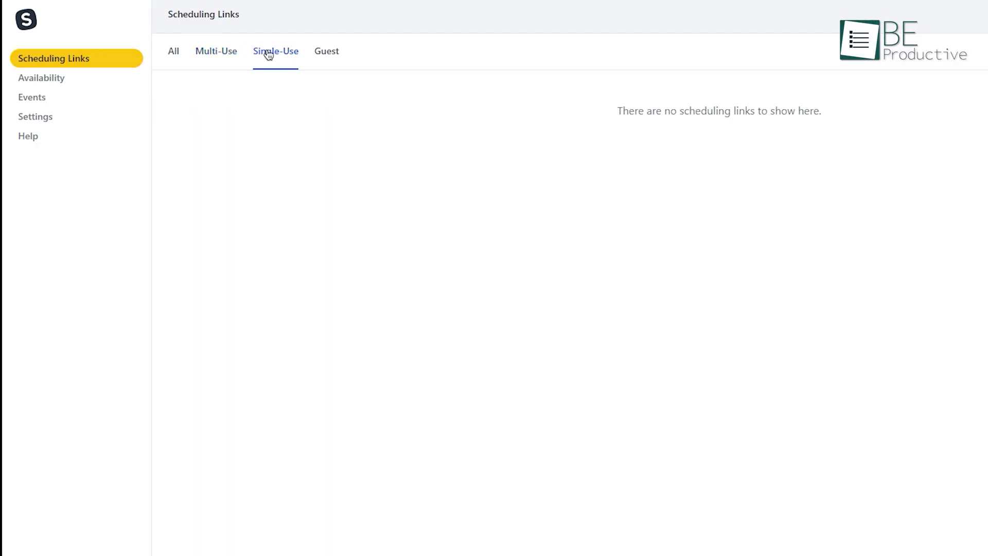
left_click(326, 51)
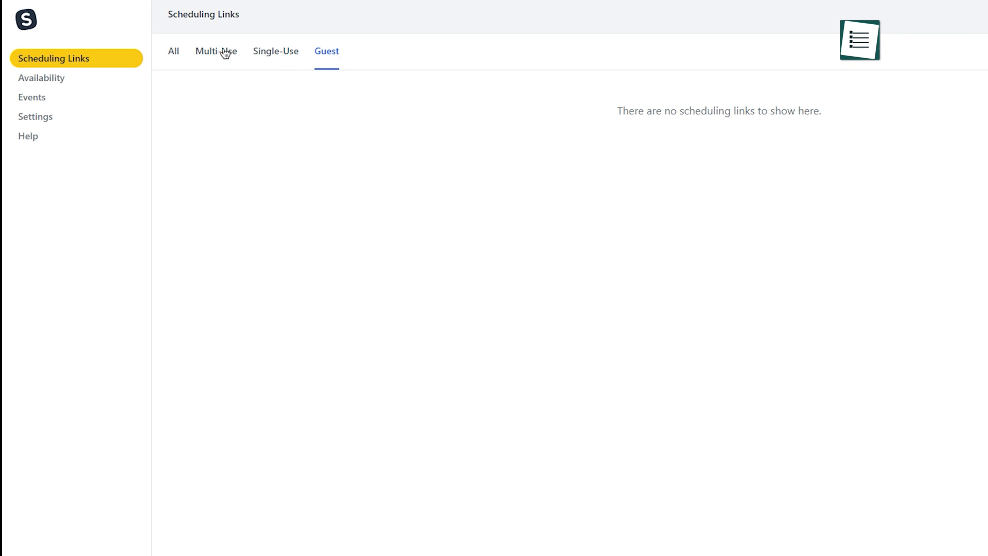
left_click(216, 51)
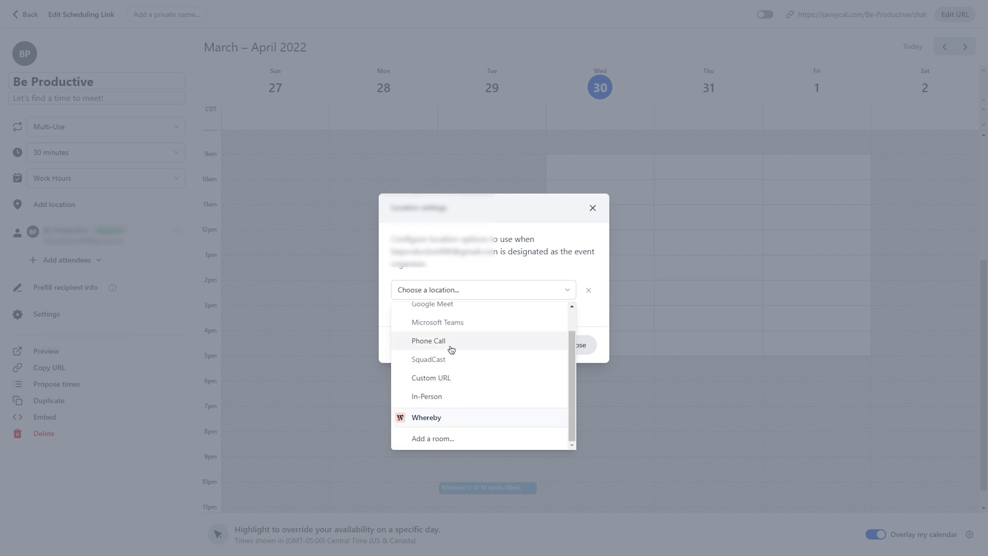
Step: Set Phone Call as the 'Be Productive' link's meeting location and pick a call option
left_click(429, 340)
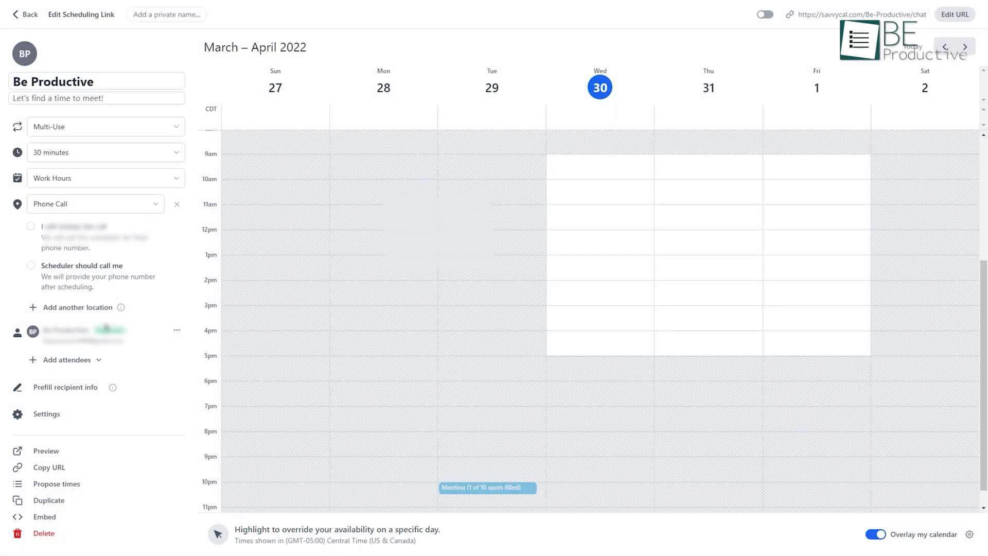
left_click(31, 225)
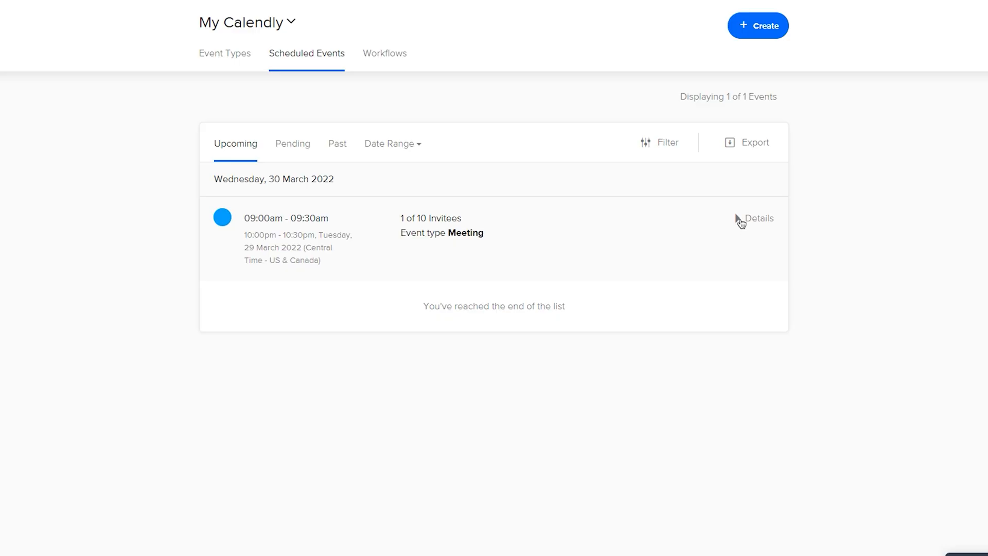
Step: View the upcoming Meeting's details, then the reminder and follow-up workflow templates
left_click(759, 218)
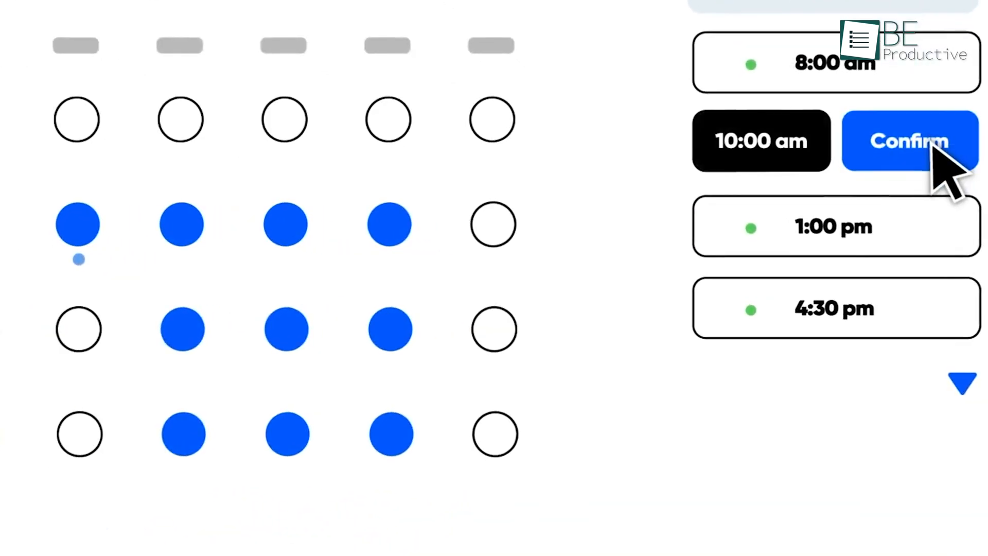
left_click(909, 141)
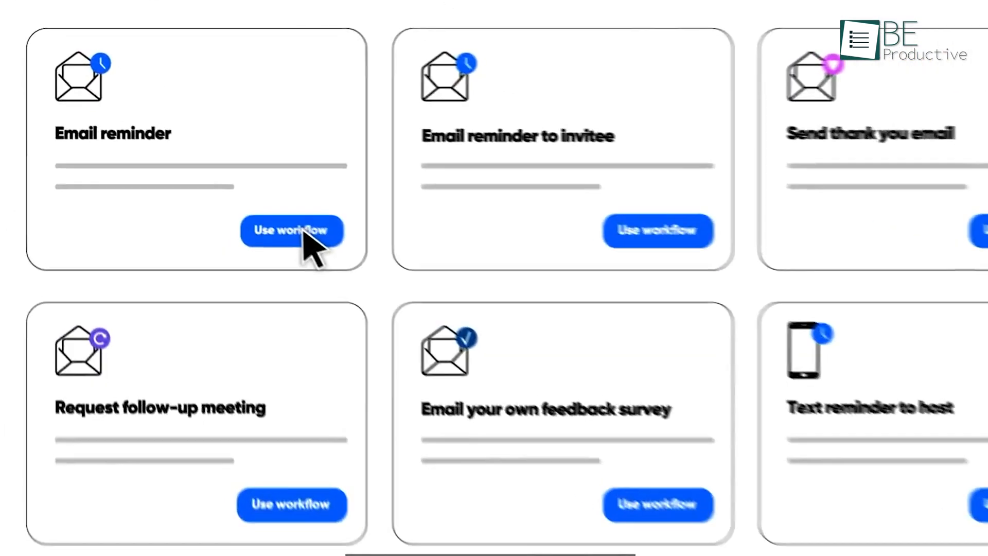
left_click(291, 231)
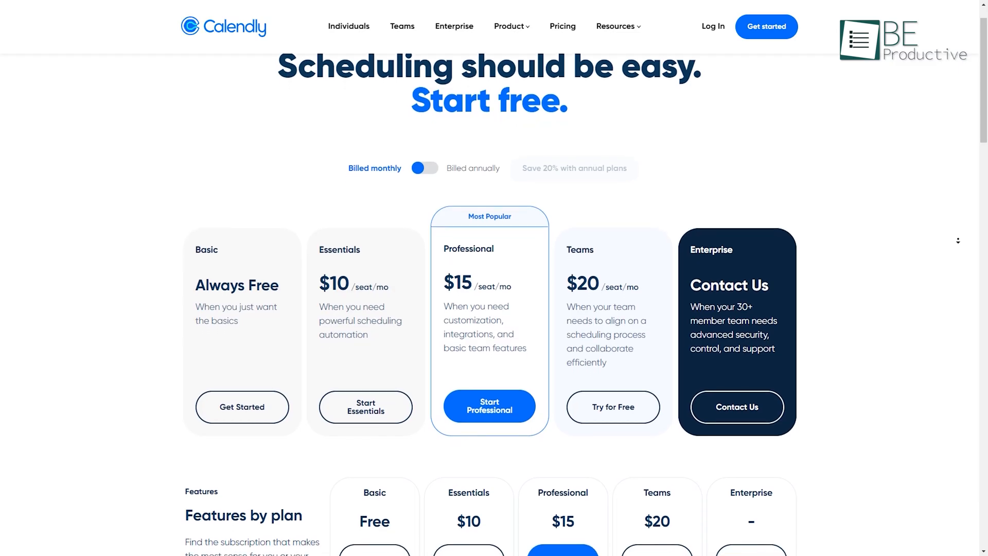
Step: Scroll Calendly's pricing page through the Basic-to-Enterprise plan cards and 'Features by plan'
scroll("down", 3)
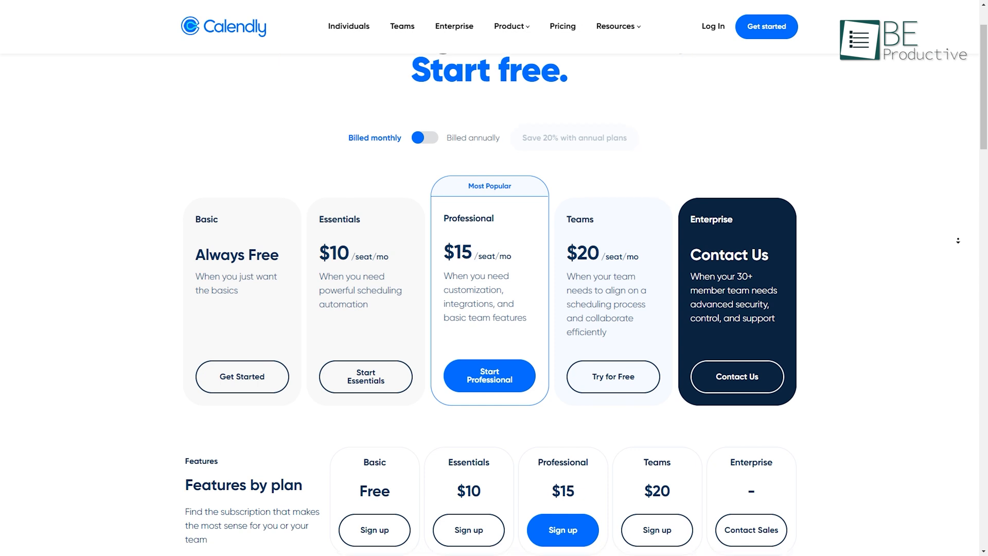
scroll("down", 3)
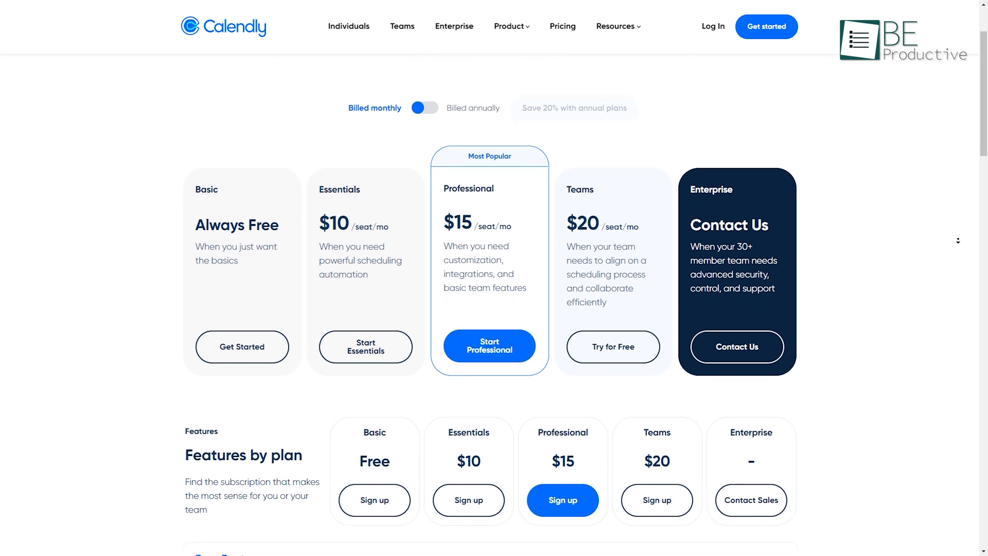
scroll("down", 3)
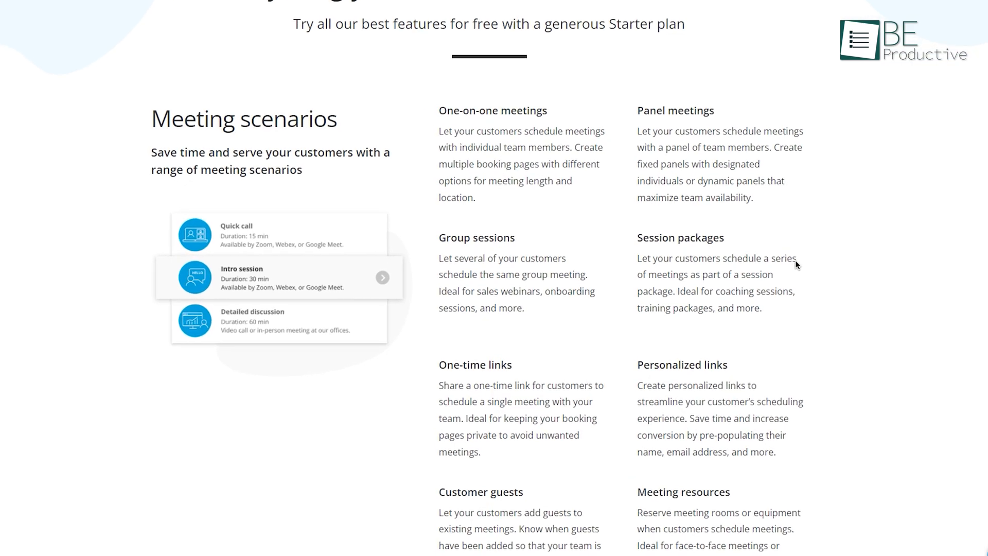
Step: Scroll OnceHub's features page to the Meeting scenarios, like panel meetings and session packages
scroll("down", 3)
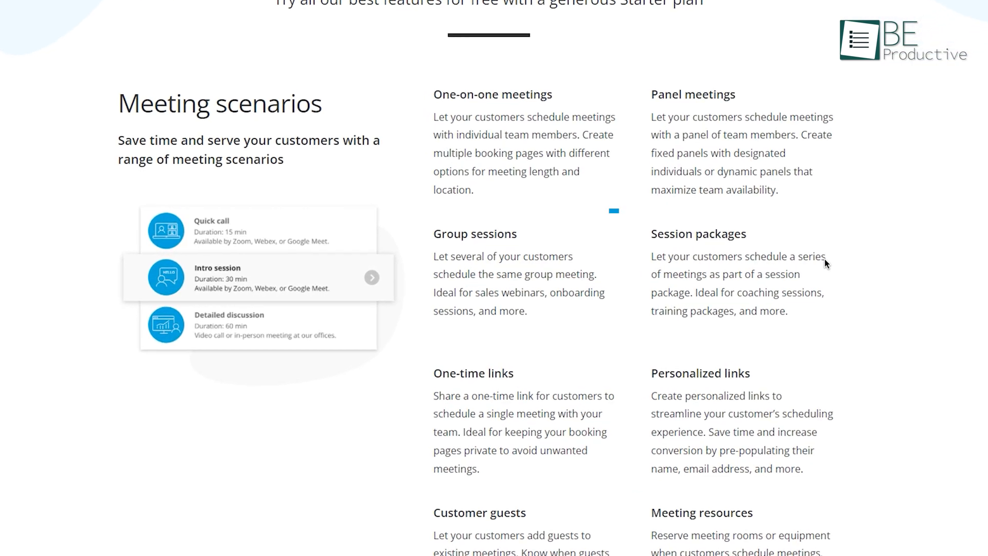
scroll("down", 3)
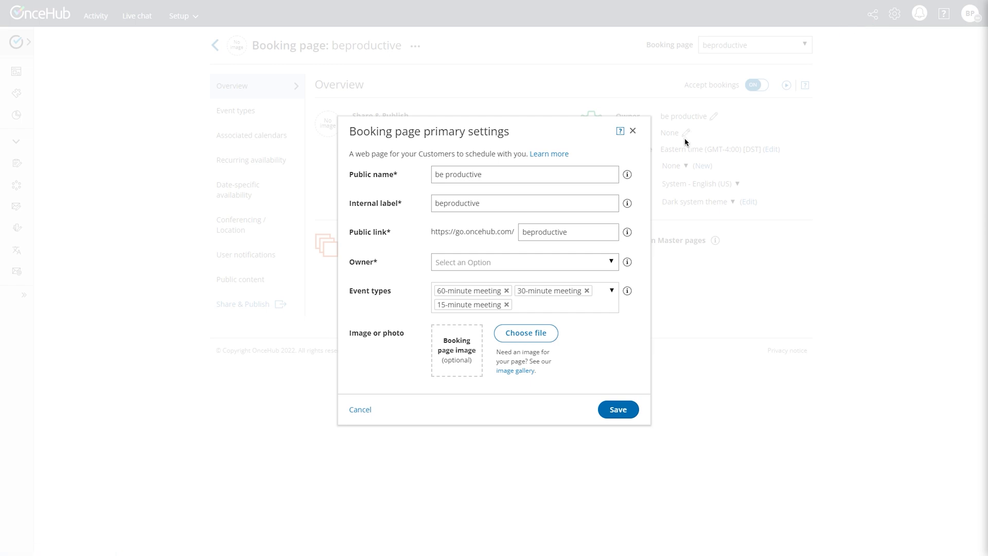
Step: Open the booking page primary settings, then the theme's button colour, font and background editor
left_click(523, 263)
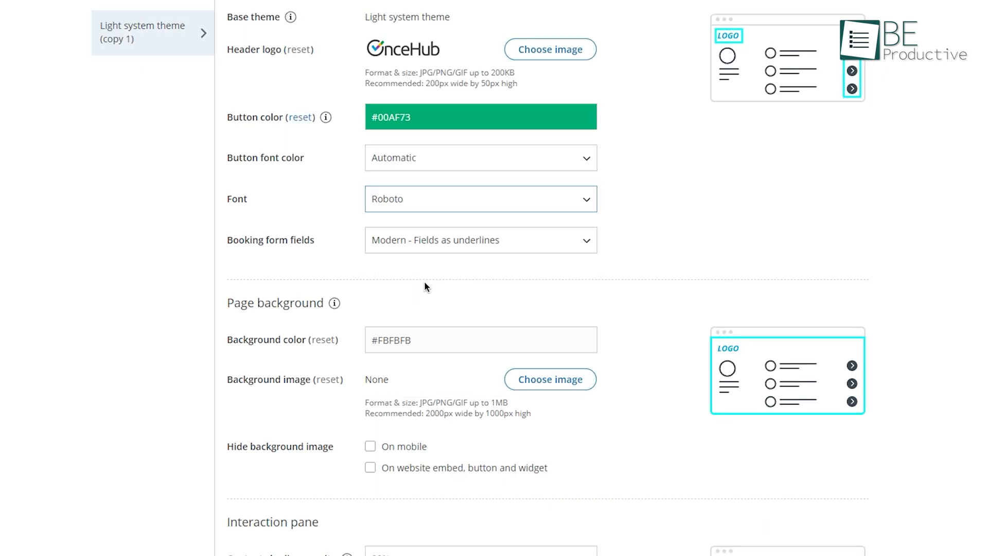
left_click(481, 157)
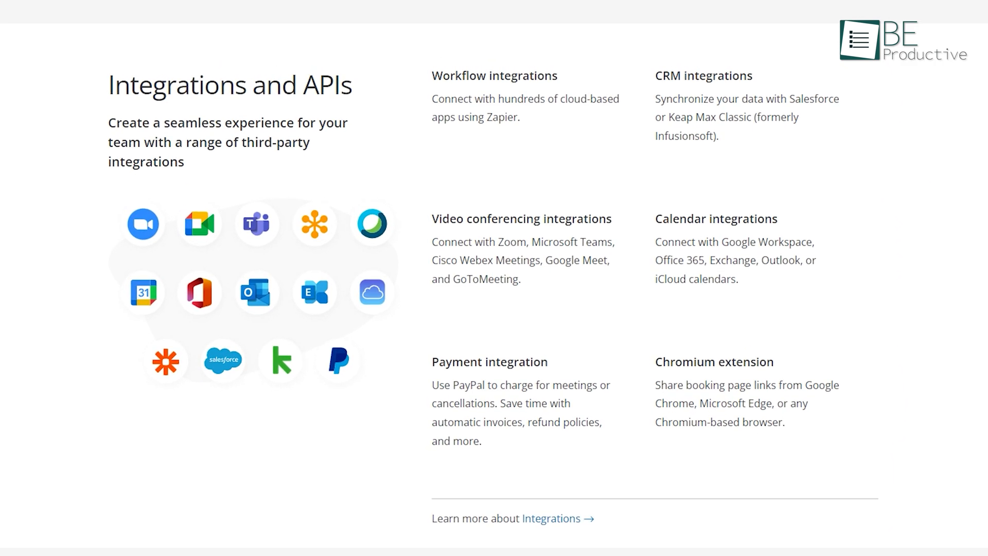
Step: Scroll through Integrations and APIs and the Starter, Growth and Enterprise pricing cards
scroll("down", 3)
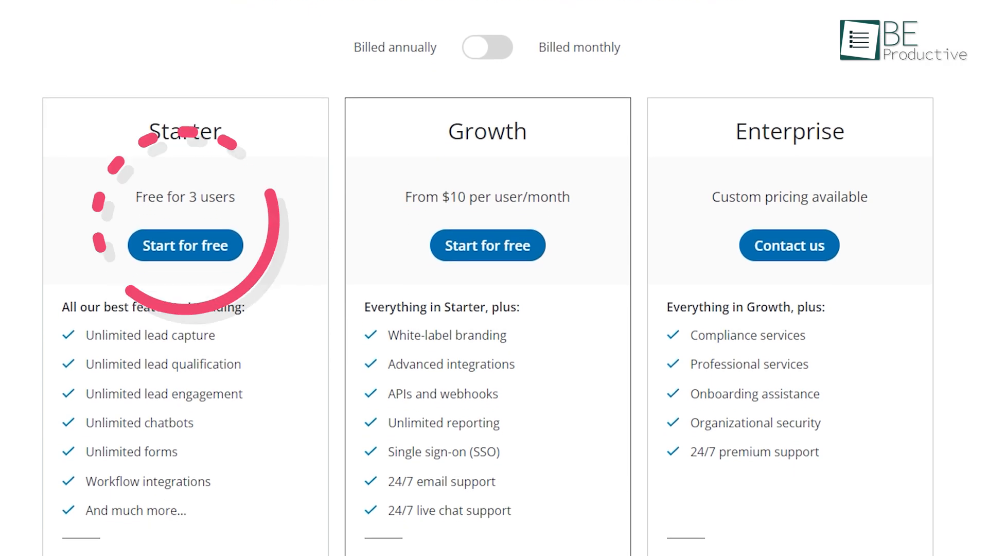
scroll("down", 3)
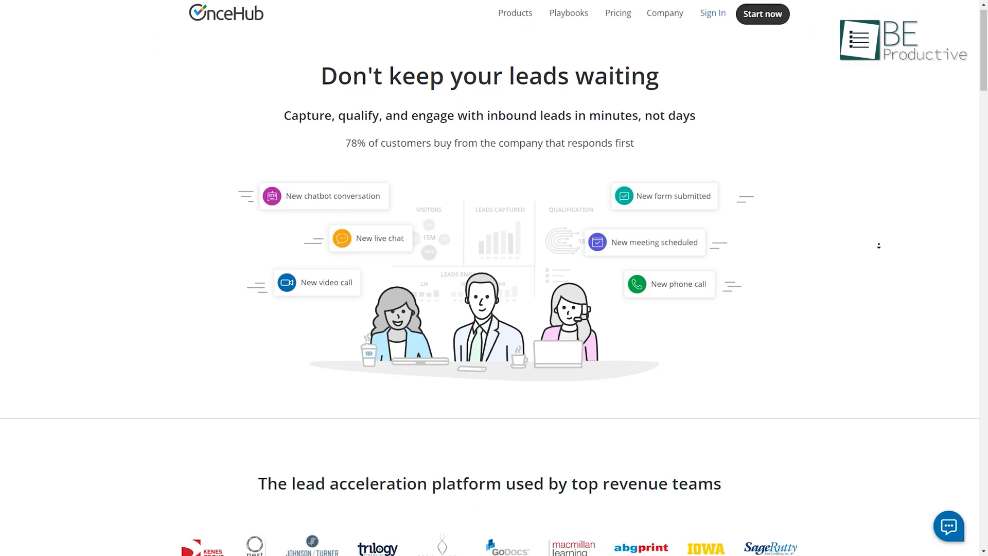
scroll("down", 3)
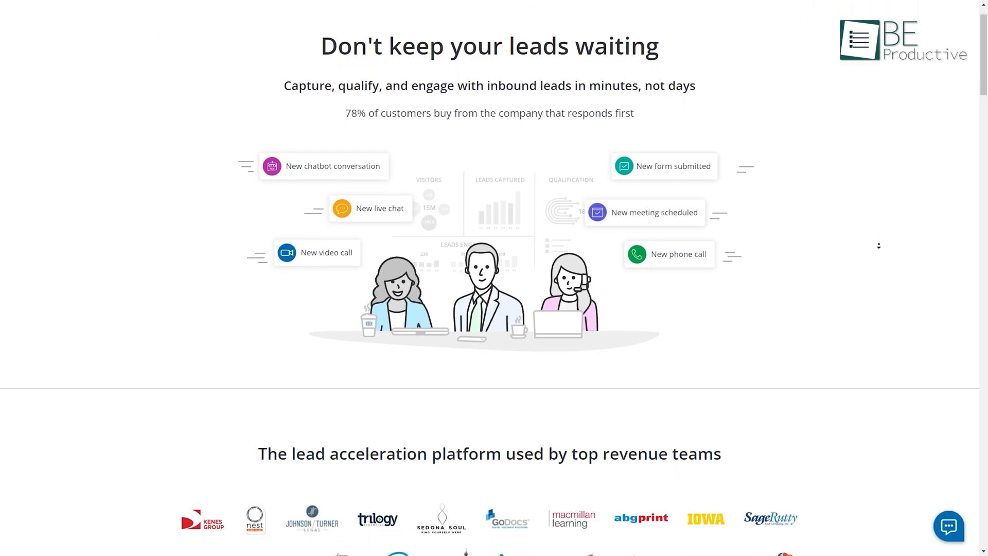